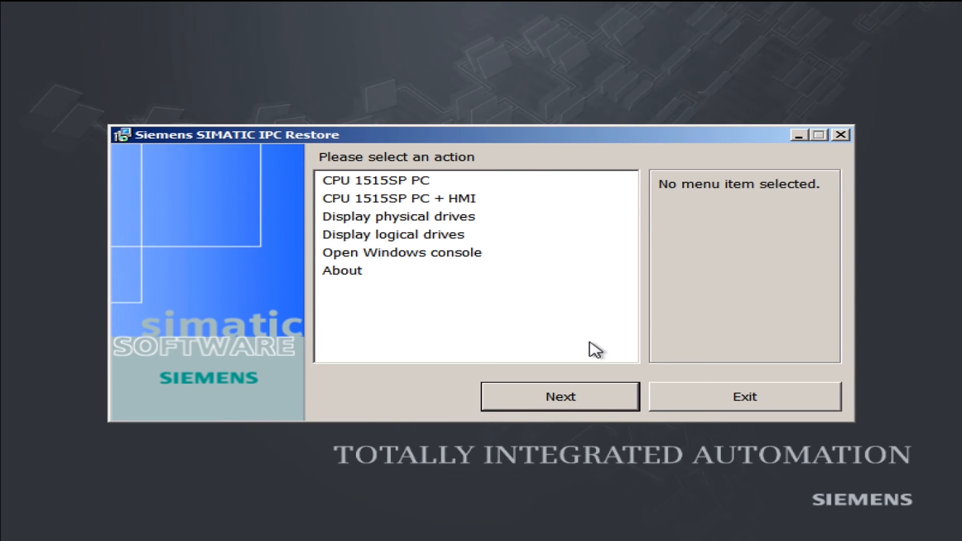
{"action": "mouse_move", "coordinate": [475, 218]}
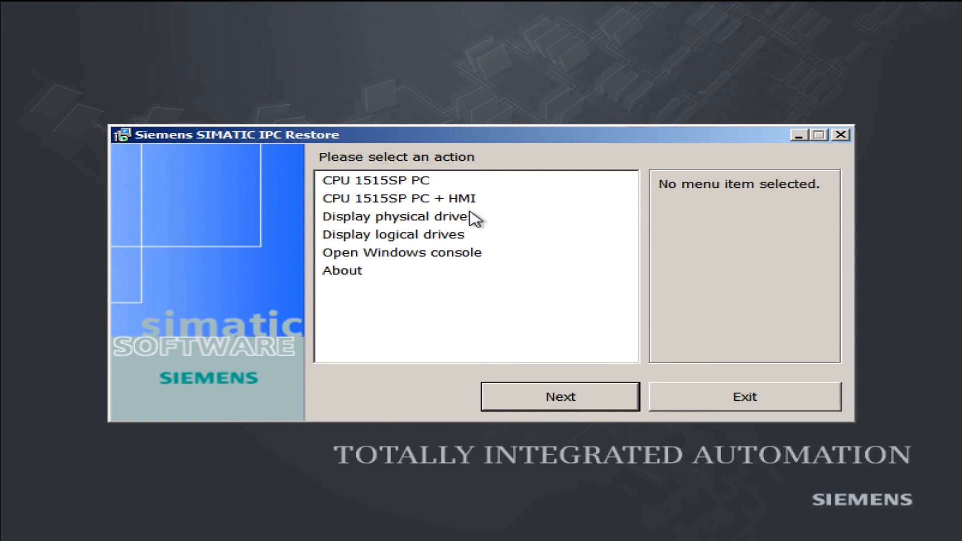
Step: Select the CPU 1515SP PC + HMI restore image to show its CPU 1505S and WinCC RT Advanced contents
{"action": "left_click", "coordinate": [399, 198]}
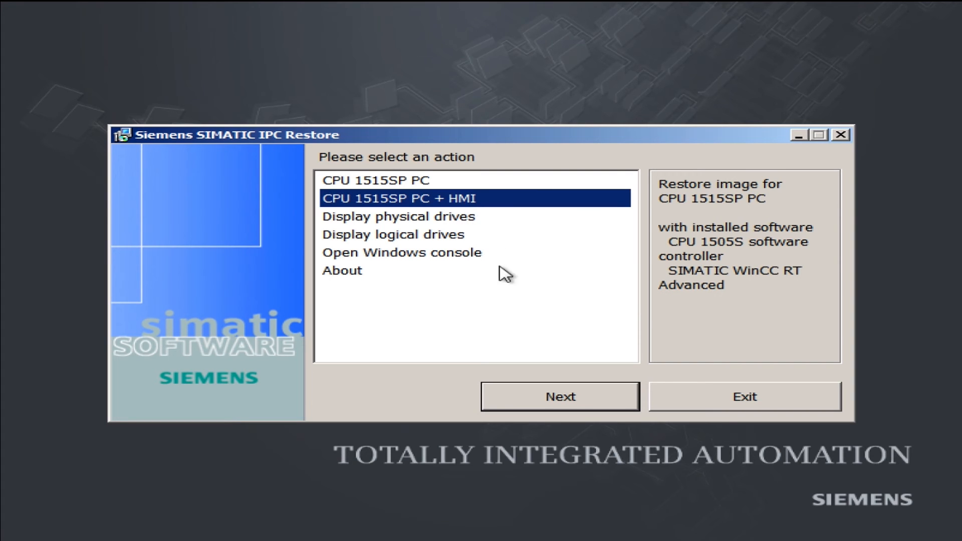
Step: Select 'Restore complete system disk' and proceed to the warning that all data on CF1 will be lost
{"action": "left_click", "coordinate": [559, 396]}
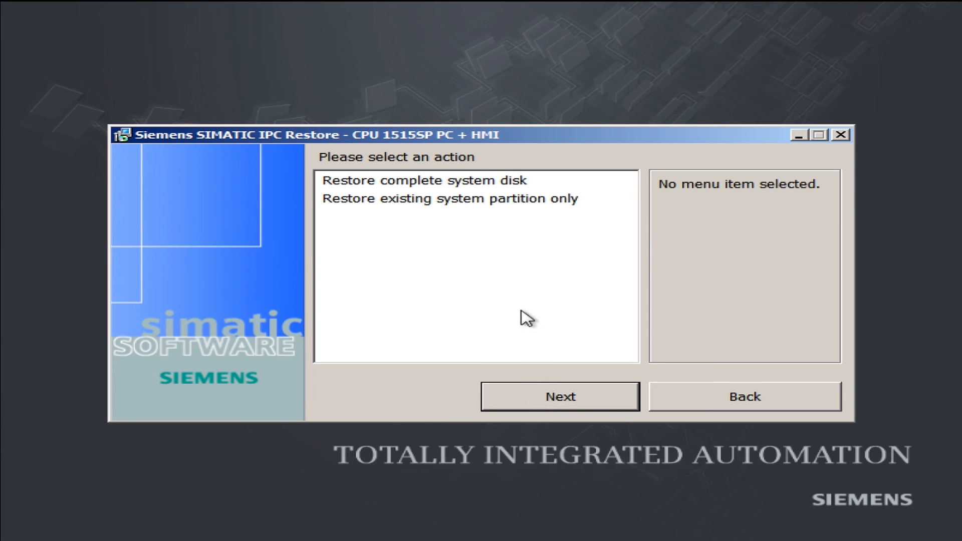
{"action": "left_click", "coordinate": [426, 180]}
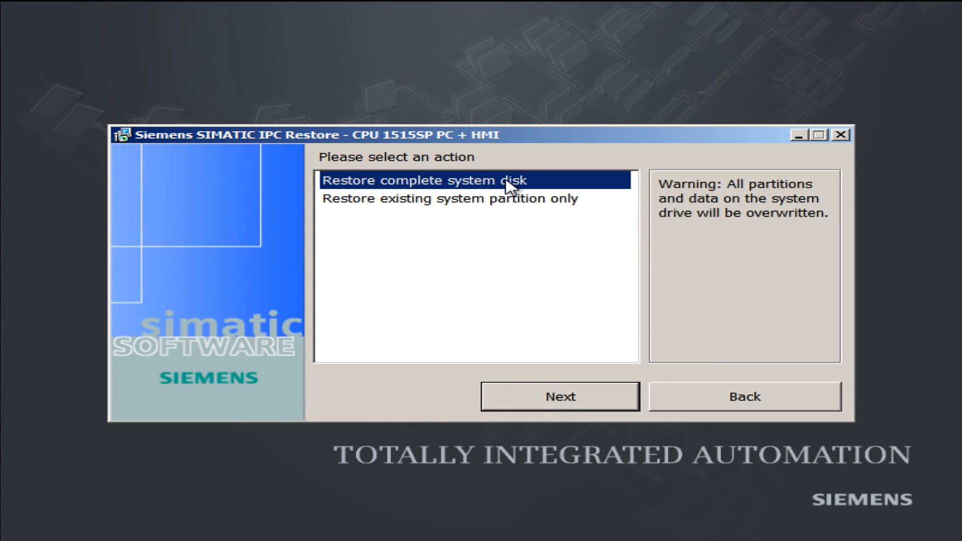
{"action": "mouse_move", "coordinate": [560, 397]}
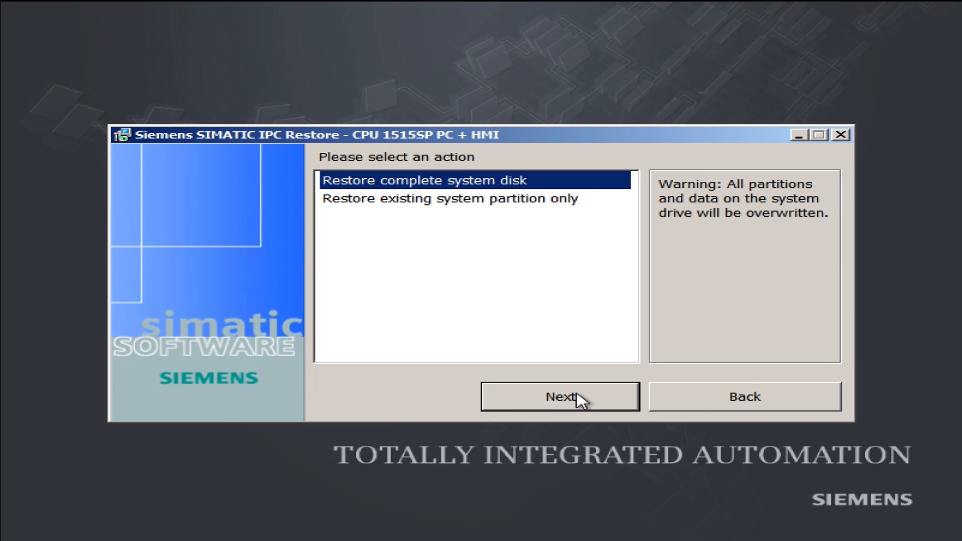
{"action": "left_click", "coordinate": [559, 397]}
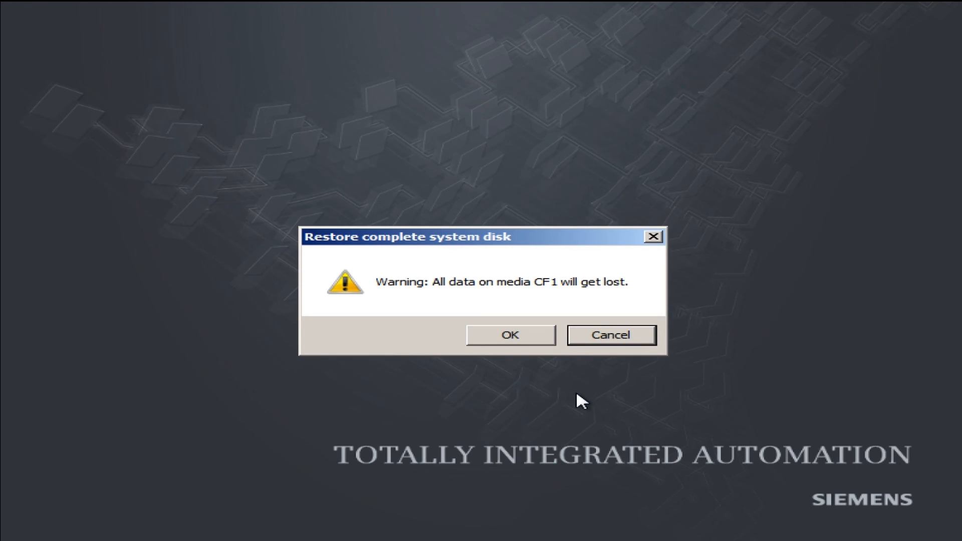